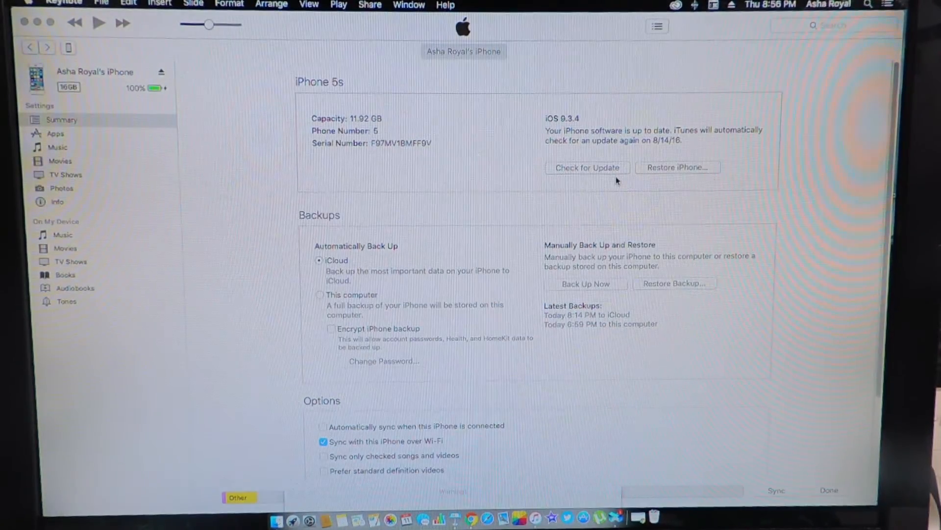
{"action": "mouse_move", "coordinate": [605, 182]}
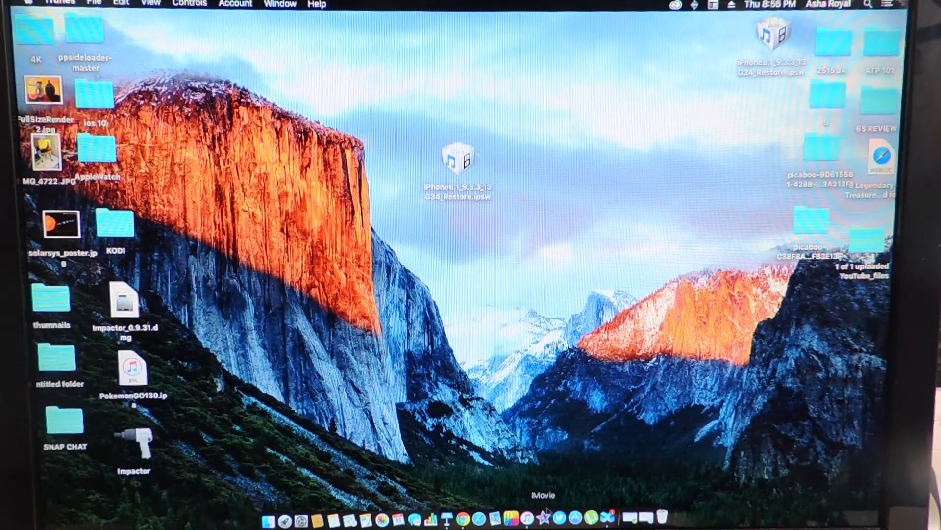
{"action": "left_click", "coordinate": [458, 517]}
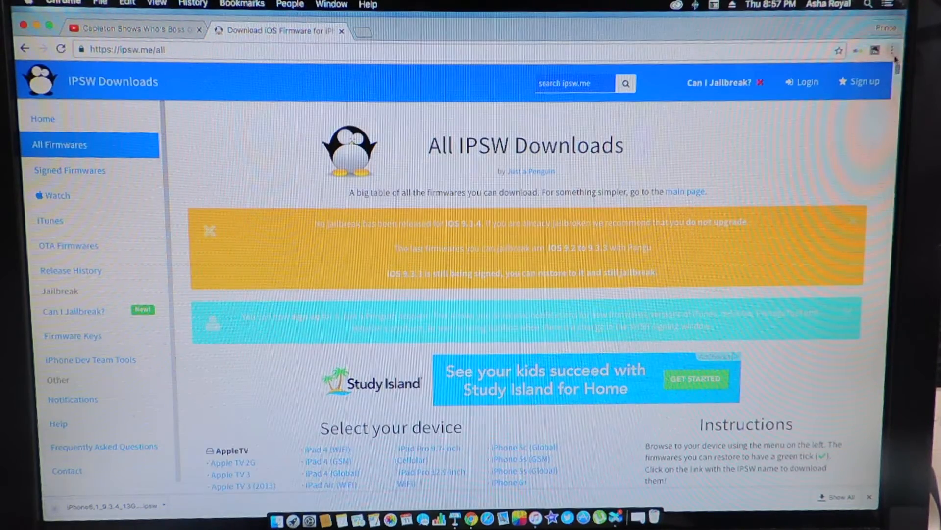
{"action": "scroll", "scroll_direction": "down", "scroll_amount": 3}
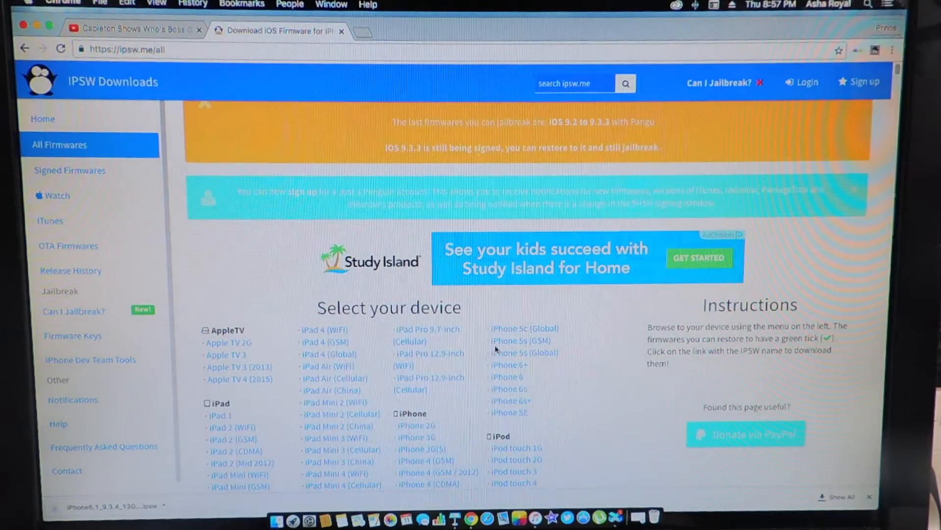
{"action": "left_click", "coordinate": [520, 340]}
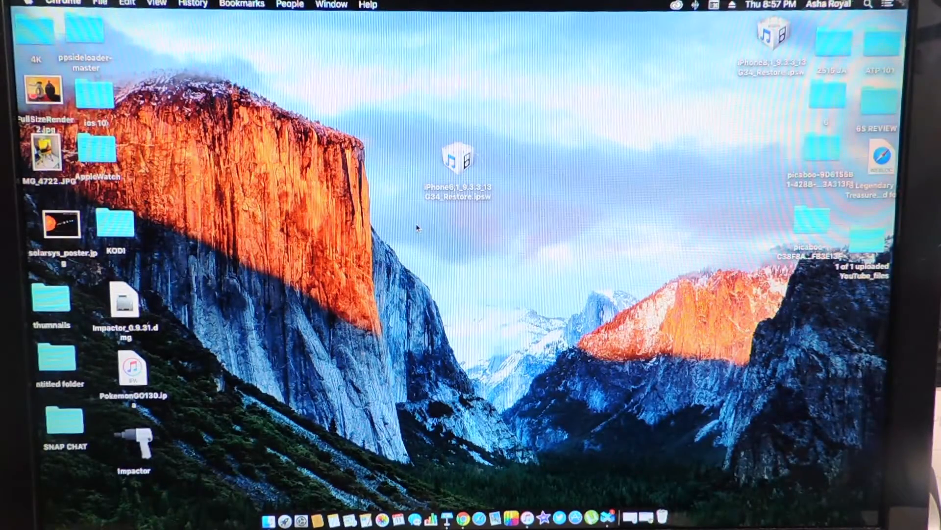
- Bring iTunes back from the Dock to the iPhone 5s Summary page
{"action": "left_click", "coordinate": [535, 510]}
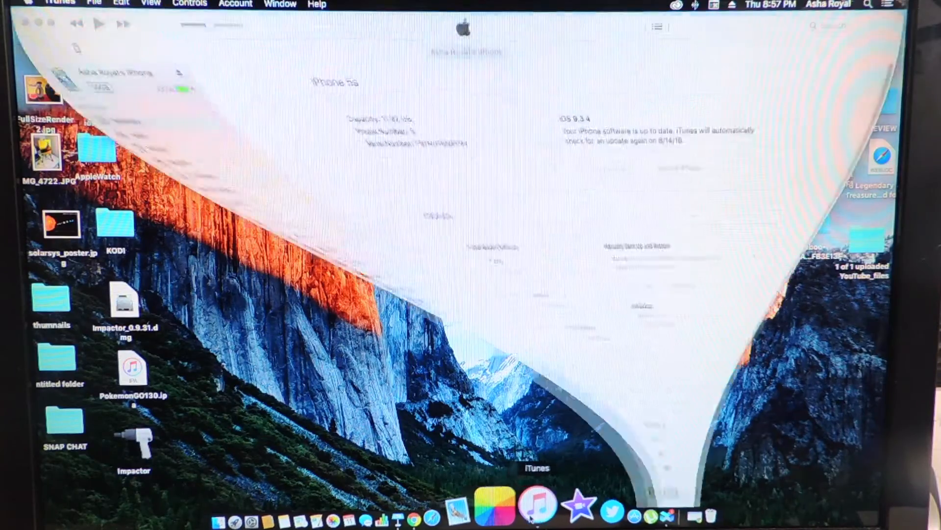
{"action": "left_click", "coordinate": [536, 506]}
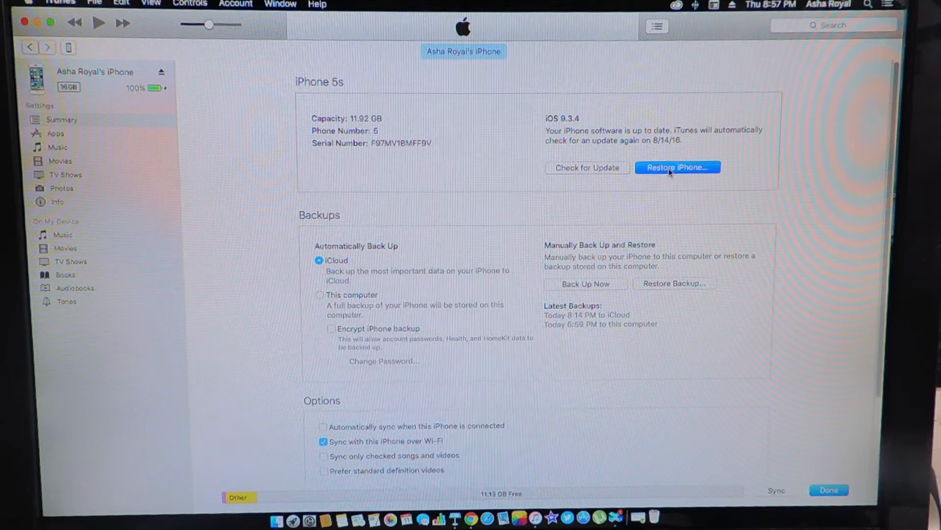
- Option-click Restore iPhone and choose iPhone6,1_9.3.3_13G34_Restore.ipsw from the Desktop
{"action": "left_click", "coordinate": [677, 167]}
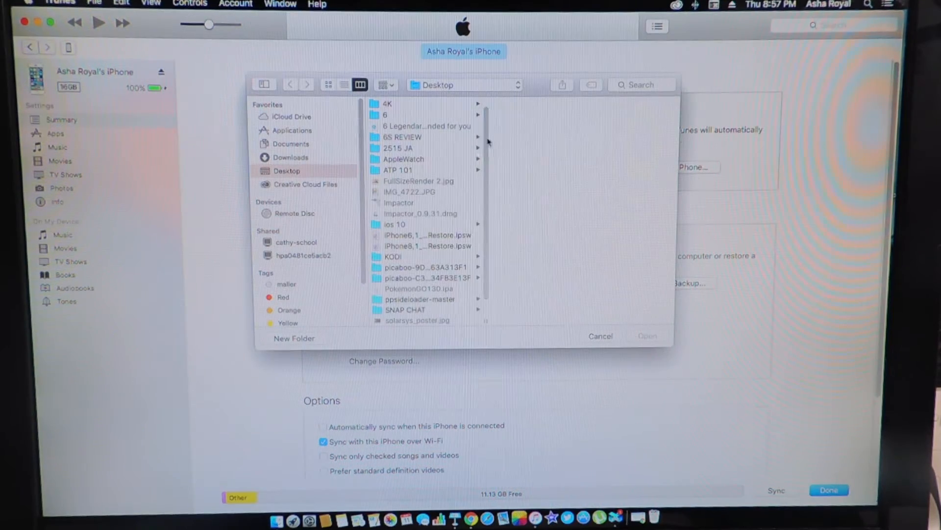
{"action": "scroll", "scroll_direction": "down", "scroll_amount": 3}
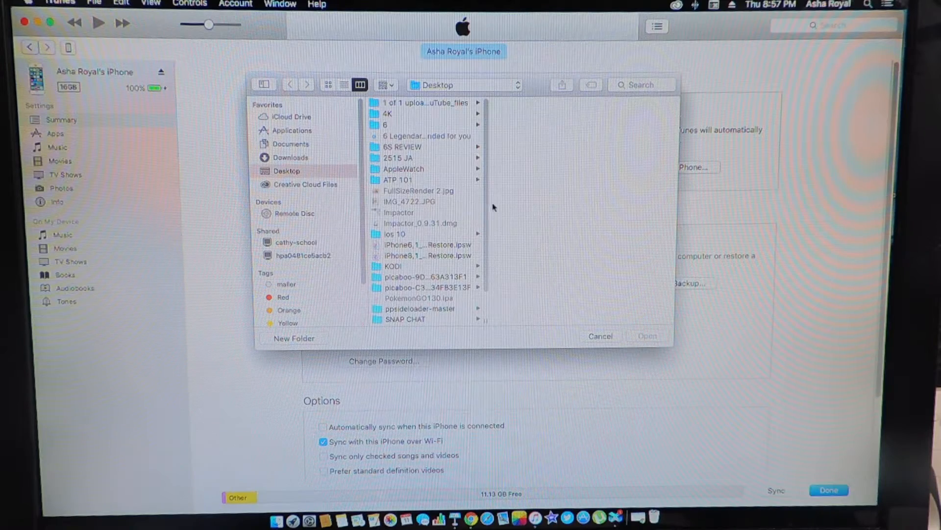
{"action": "scroll", "scroll_direction": "down", "scroll_amount": 3}
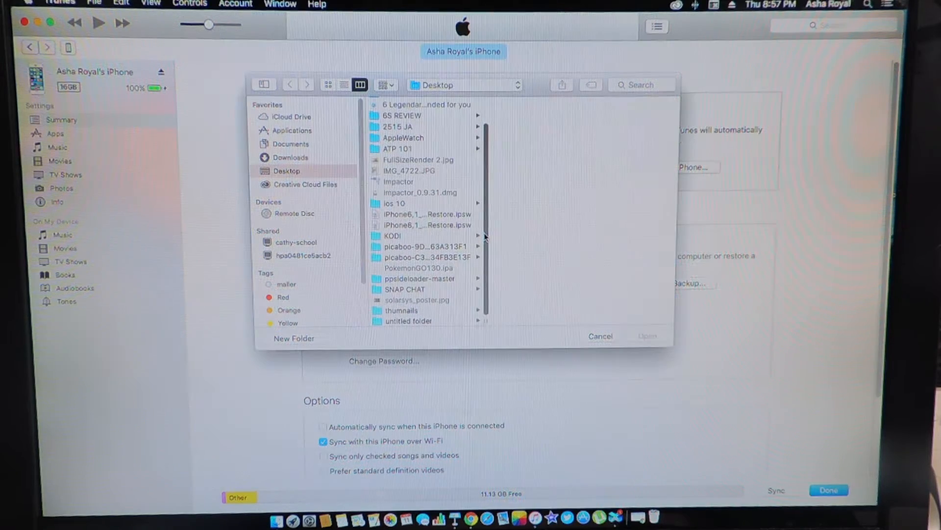
{"action": "left_click", "coordinate": [426, 215]}
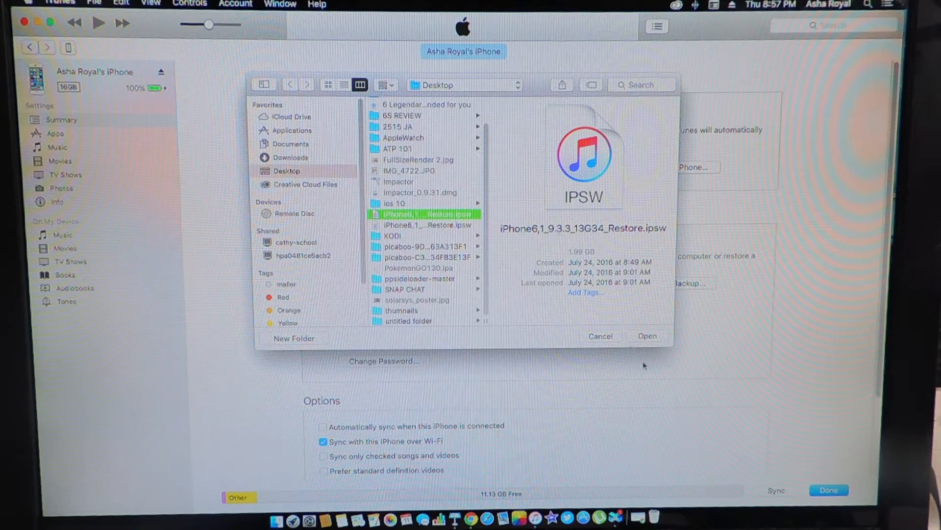
{"action": "left_click", "coordinate": [647, 336]}
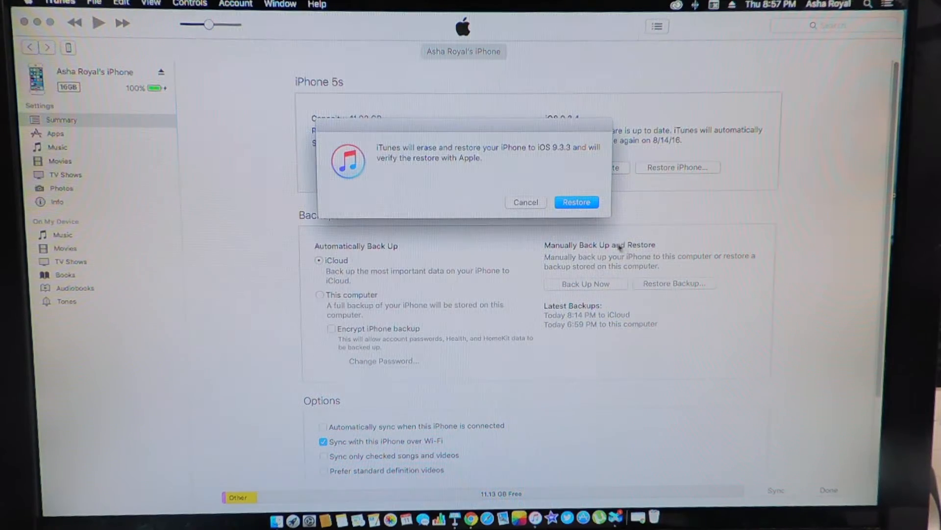
- Confirm the erase-and-restore to iOS 9.3.3 and let iTunes flash the firmware
{"action": "left_click", "coordinate": [576, 202]}
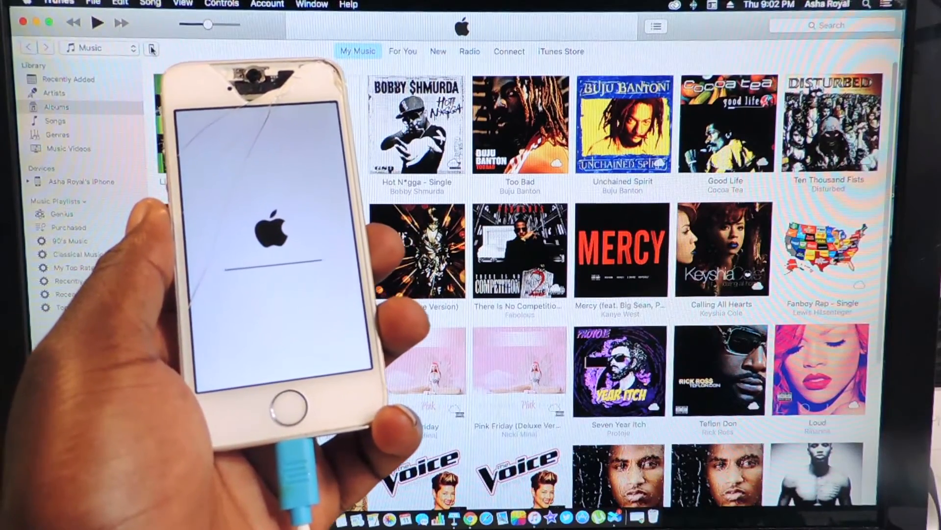
- Choose Set up as new iPhone, continue, and click Get Started on Sync with iTunes
{"action": "left_click", "coordinate": [73, 181]}
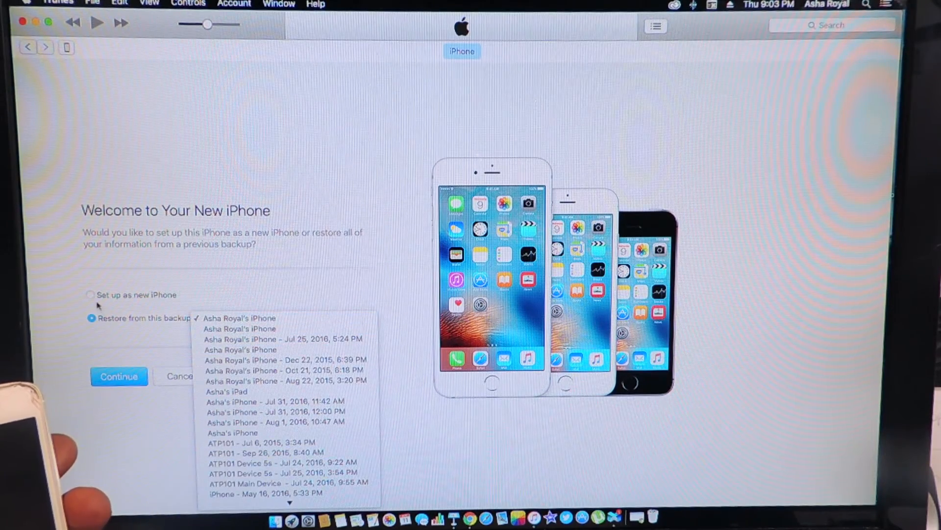
{"action": "left_click", "coordinate": [89, 294]}
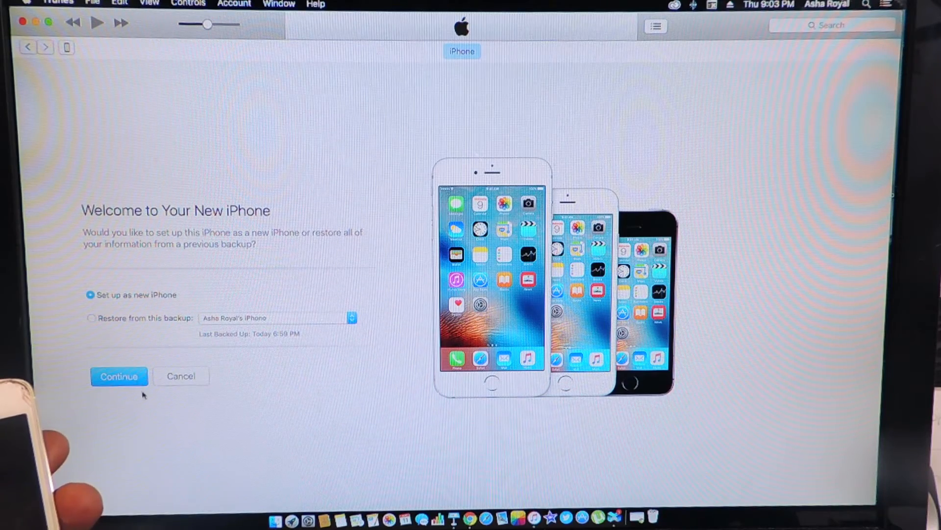
{"action": "left_click", "coordinate": [118, 376]}
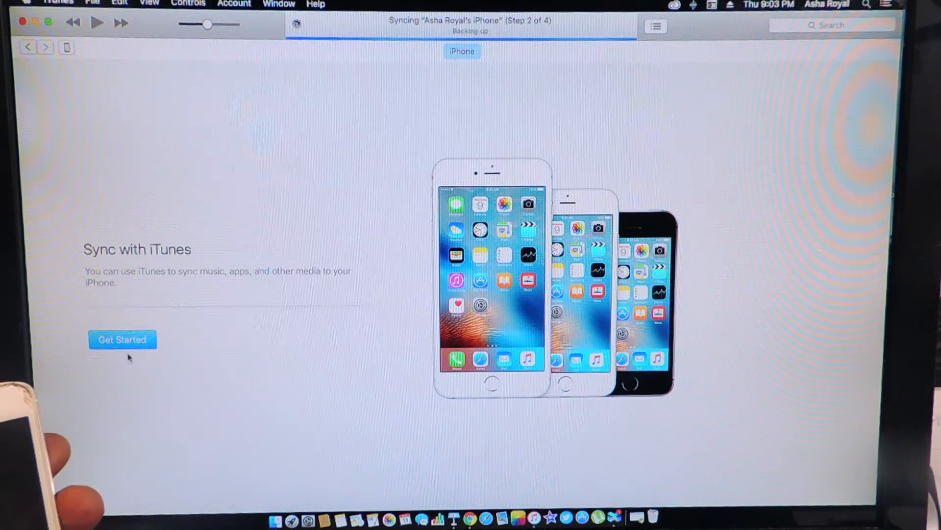
{"action": "left_click", "coordinate": [122, 339]}
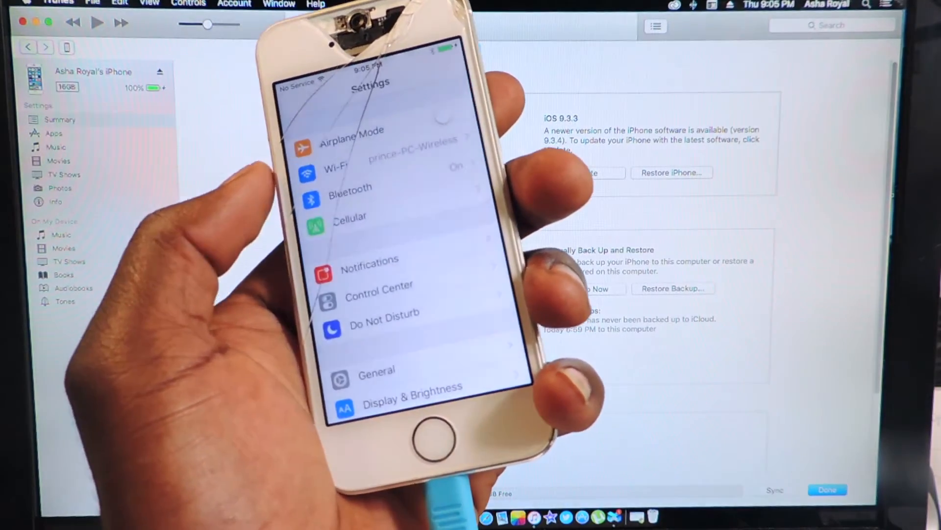
{"action": "left_click", "coordinate": [376, 379]}
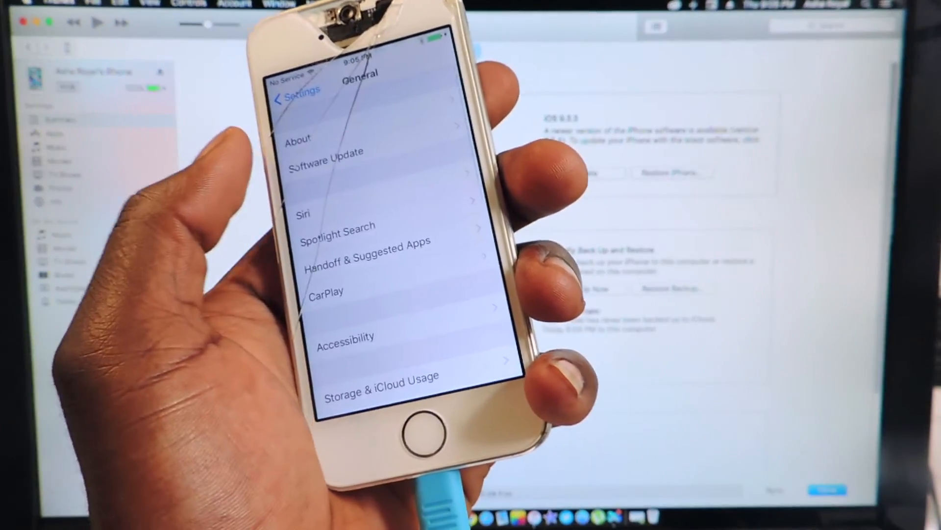
{"action": "left_click", "coordinate": [297, 137]}
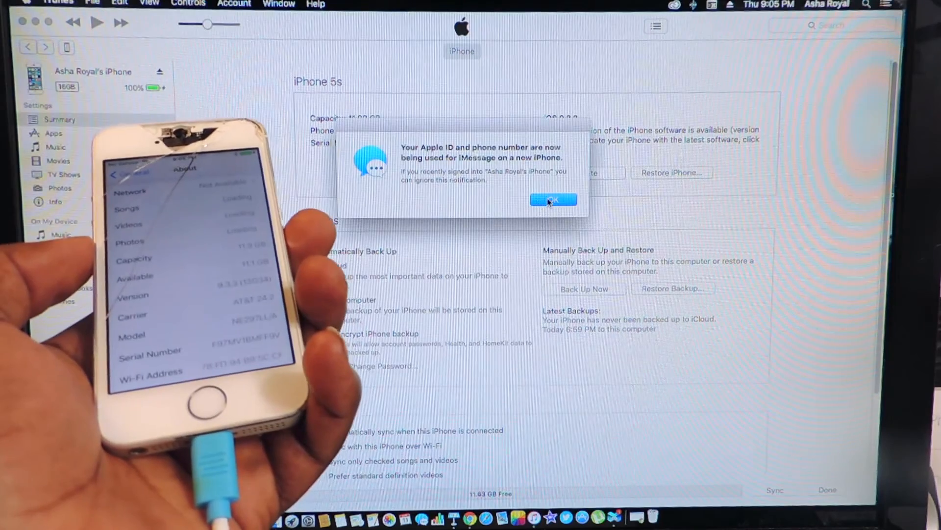
{"action": "left_click", "coordinate": [552, 199]}
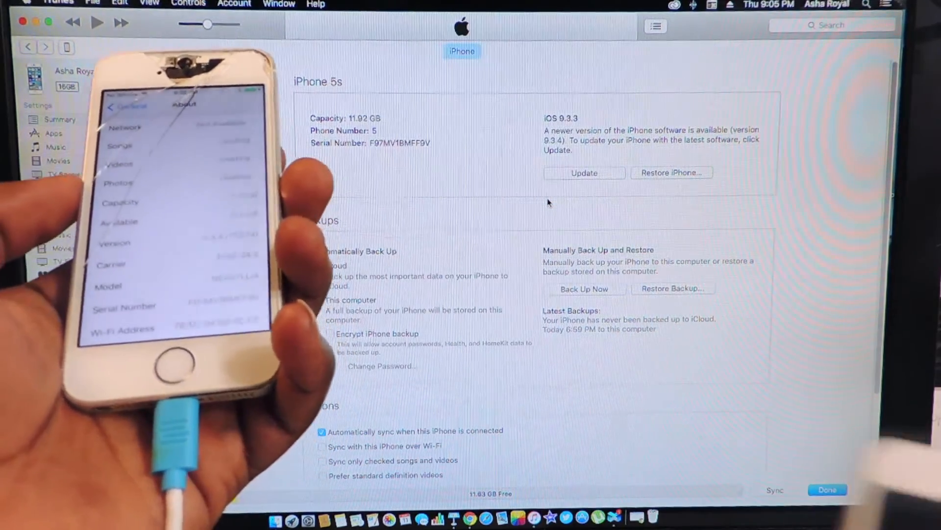